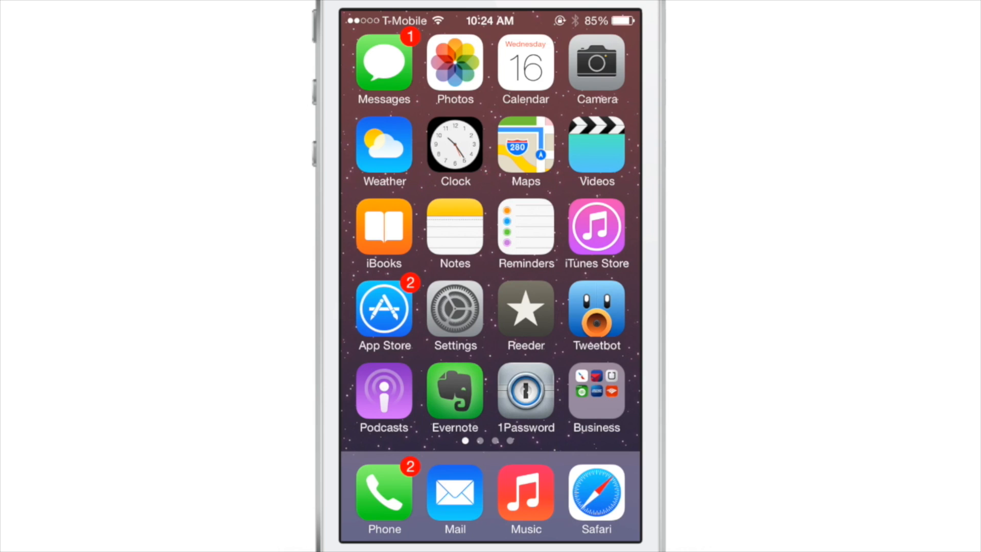
Step: From the home screen, go into Settings and return to the main list near the tweak section
scroll("left", 3)
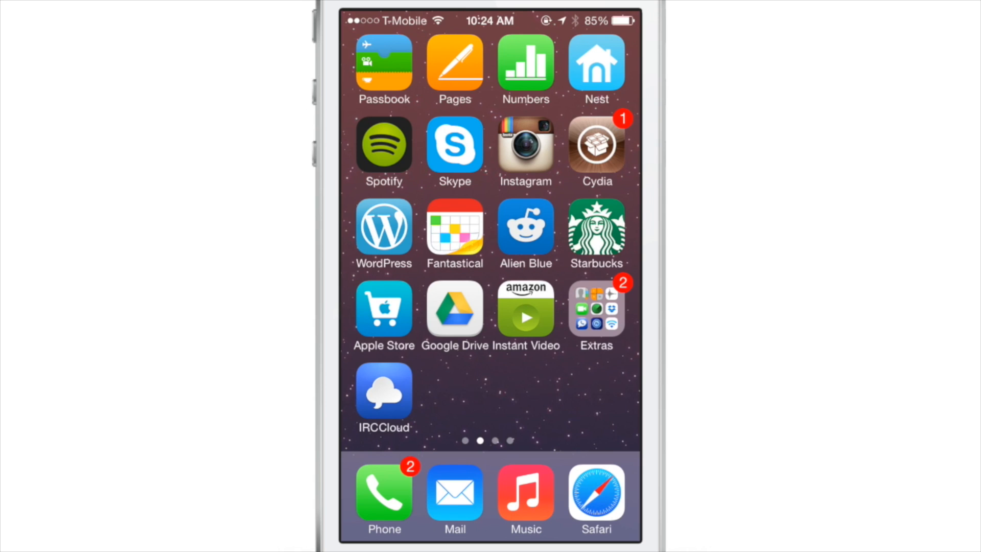
left_click(383, 391)
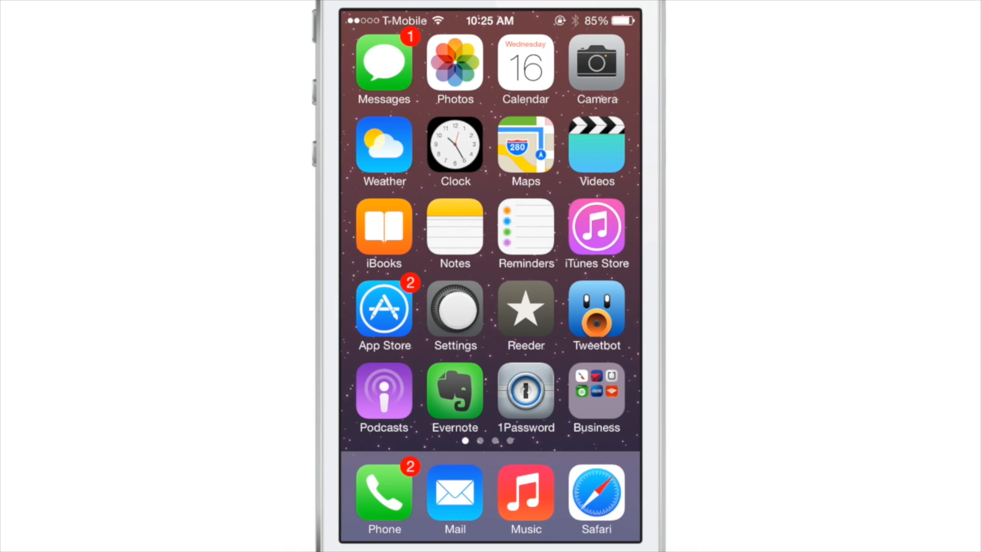
left_click(454, 305)
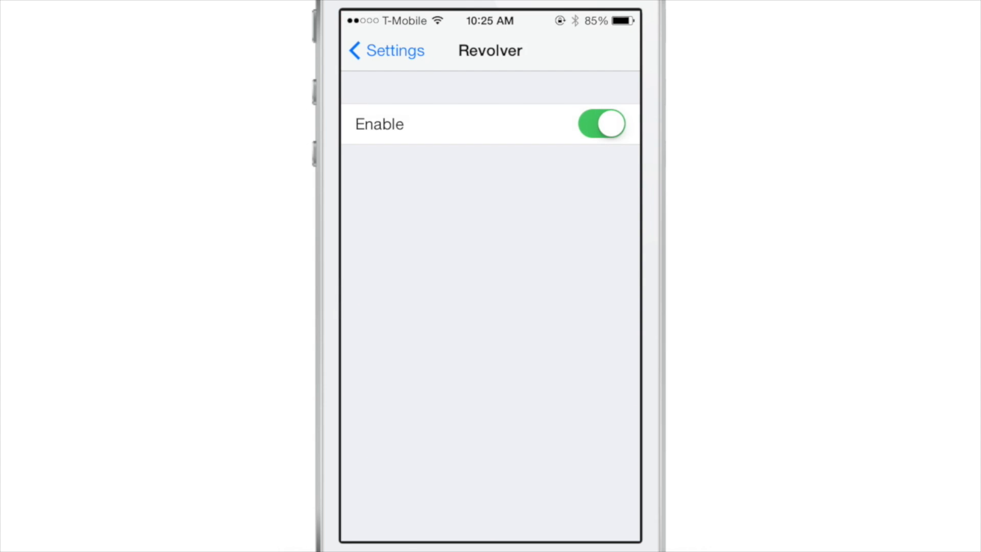
left_click(385, 51)
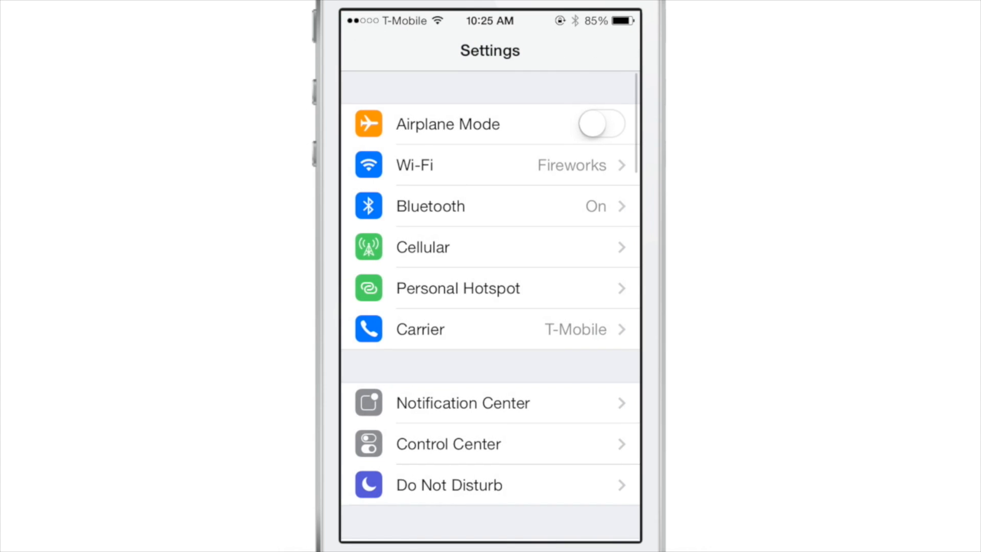
scroll("down", 3)
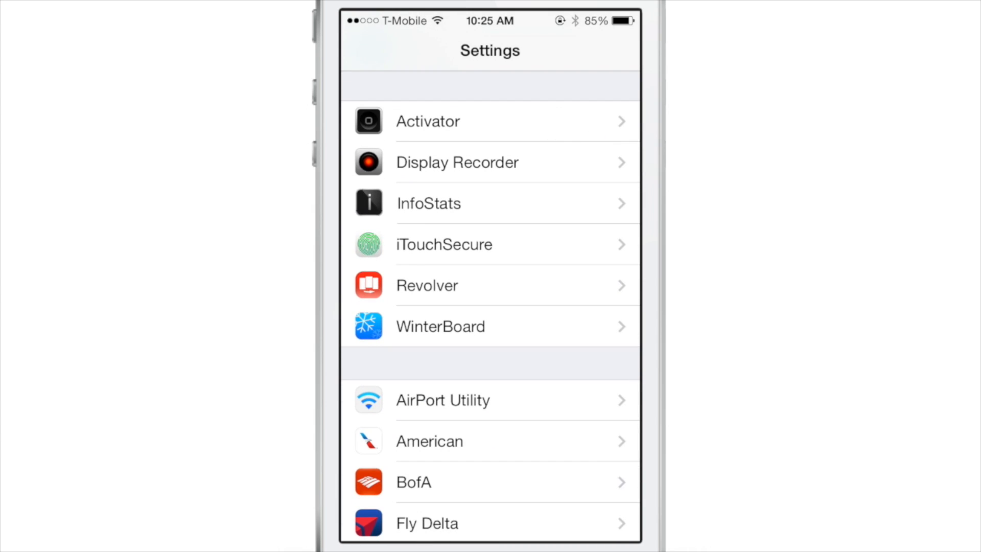
Step: In Revolver's preference page, turn its Enable switch off
left_click(427, 285)
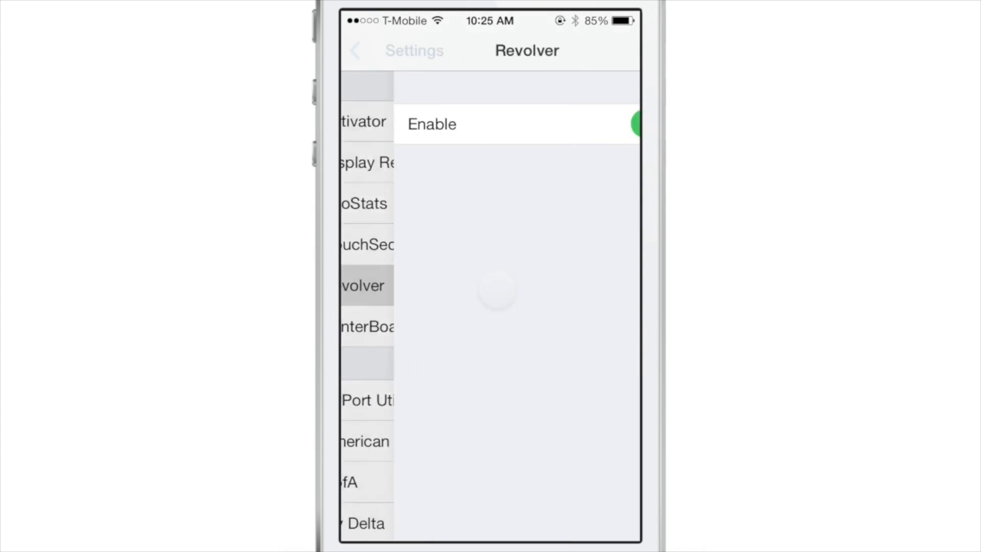
left_click(600, 124)
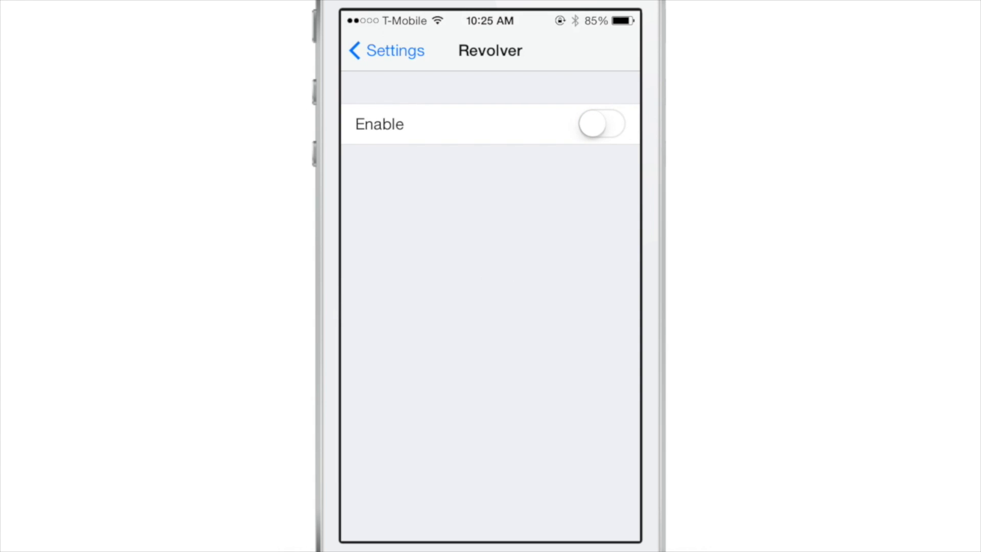